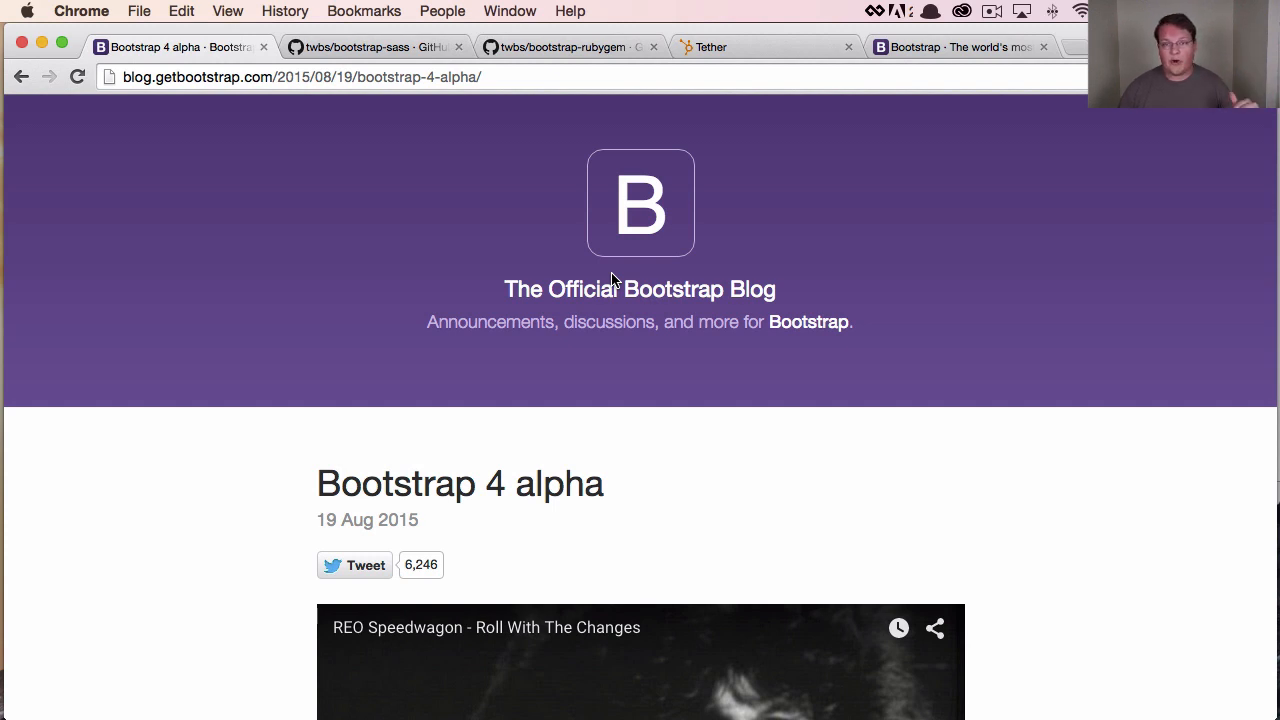
# Scroll down and back up through the currently open page
pyautogui.scroll(-3)
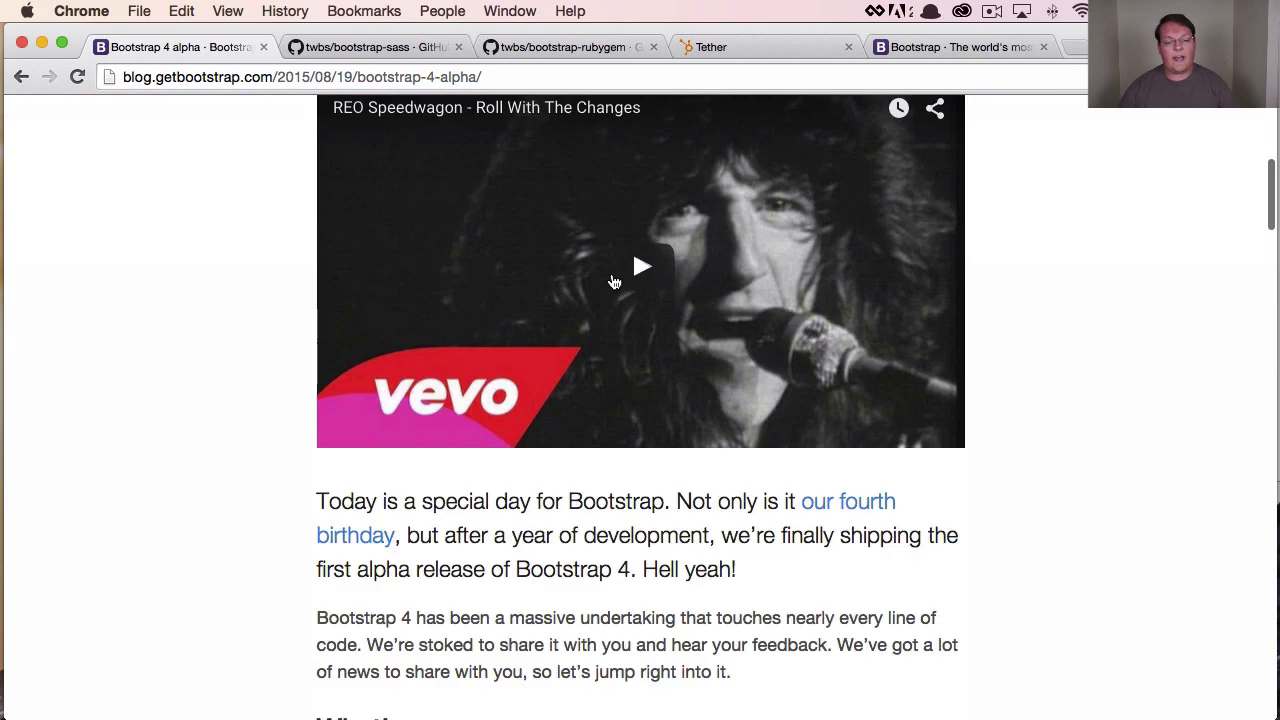
pyautogui.scroll(-3)
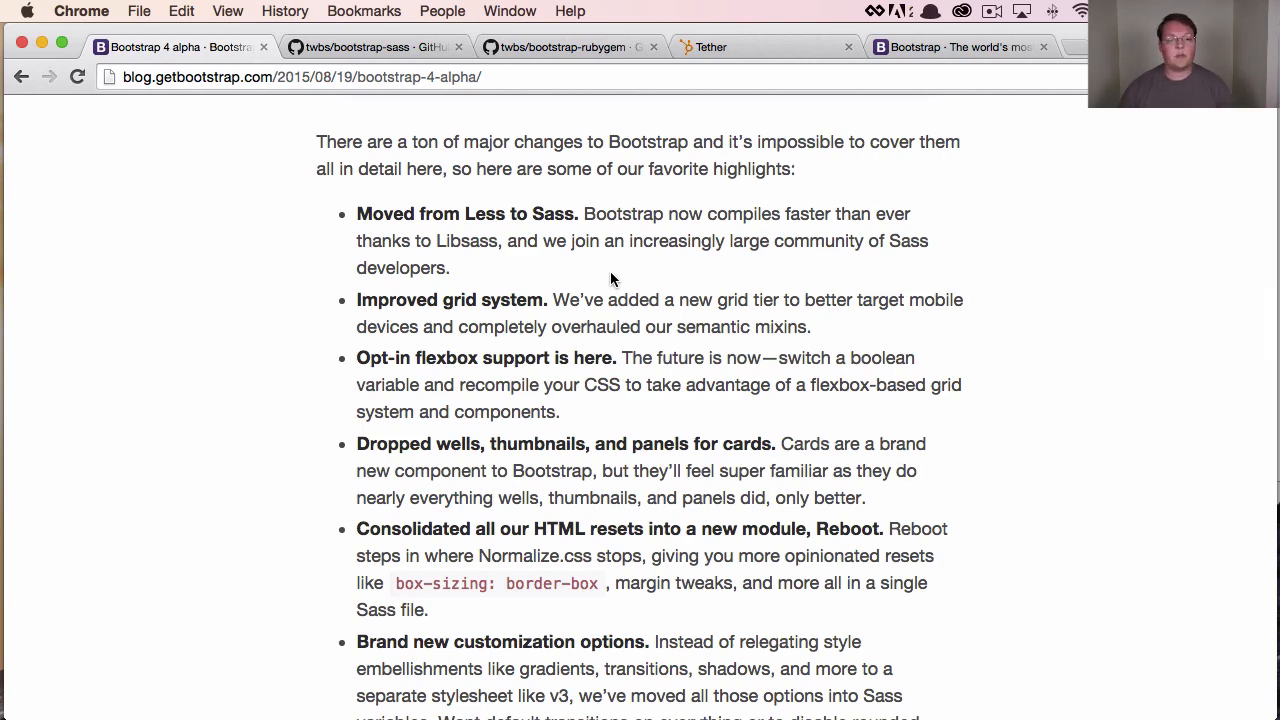
pyautogui.scroll(-3)
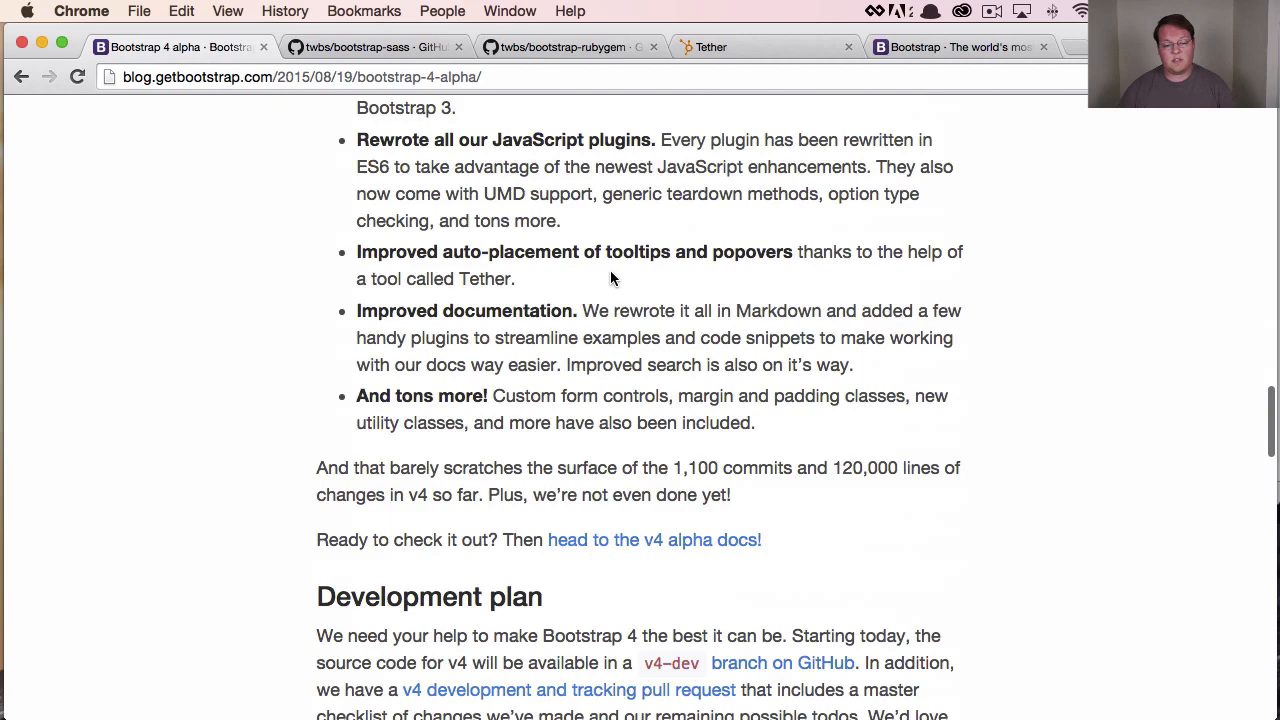
pyautogui.scroll(3)
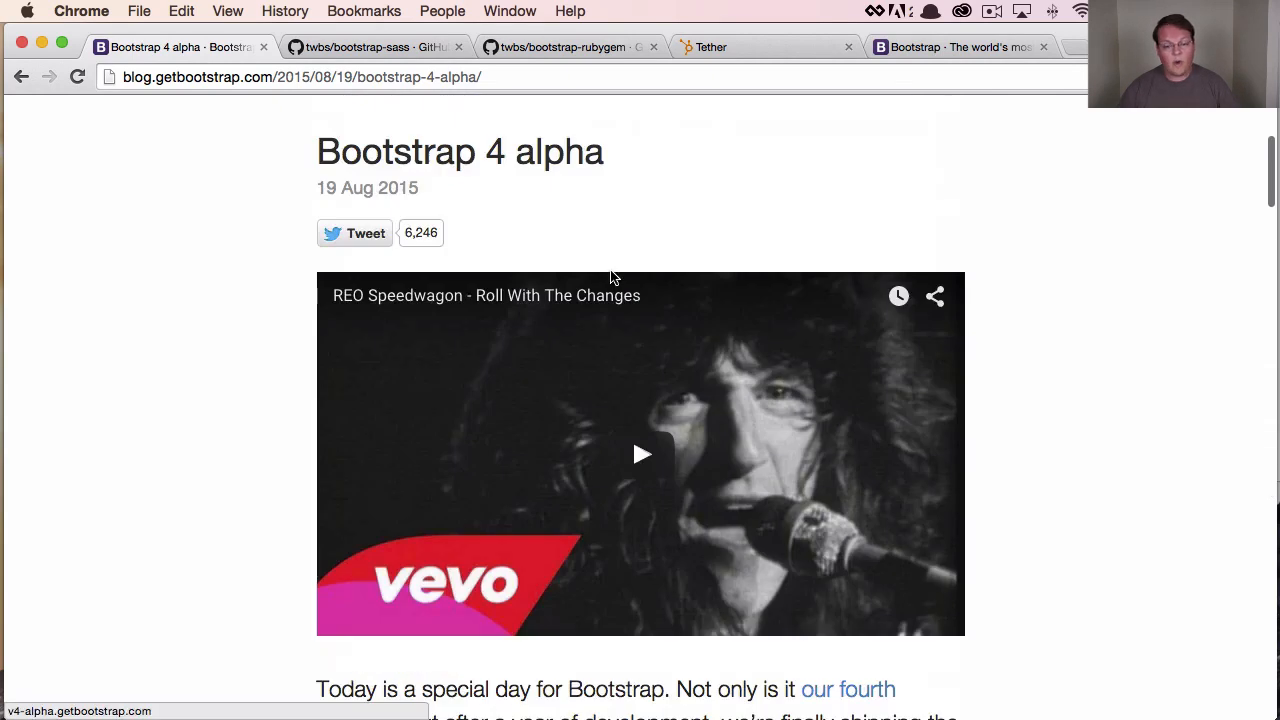
pyautogui.scroll(3)
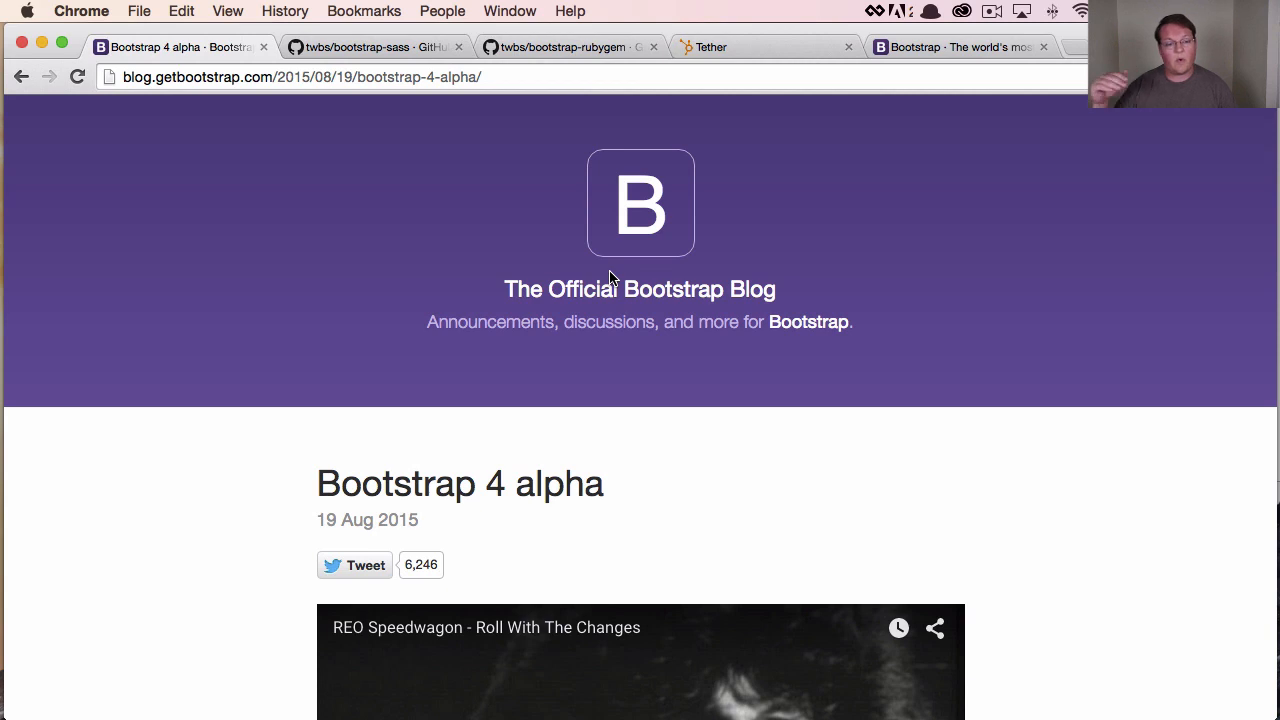
# Look at the bootstrap-sass repository, then the bootstrap-rubygem repository README
pyautogui.click(375, 46)
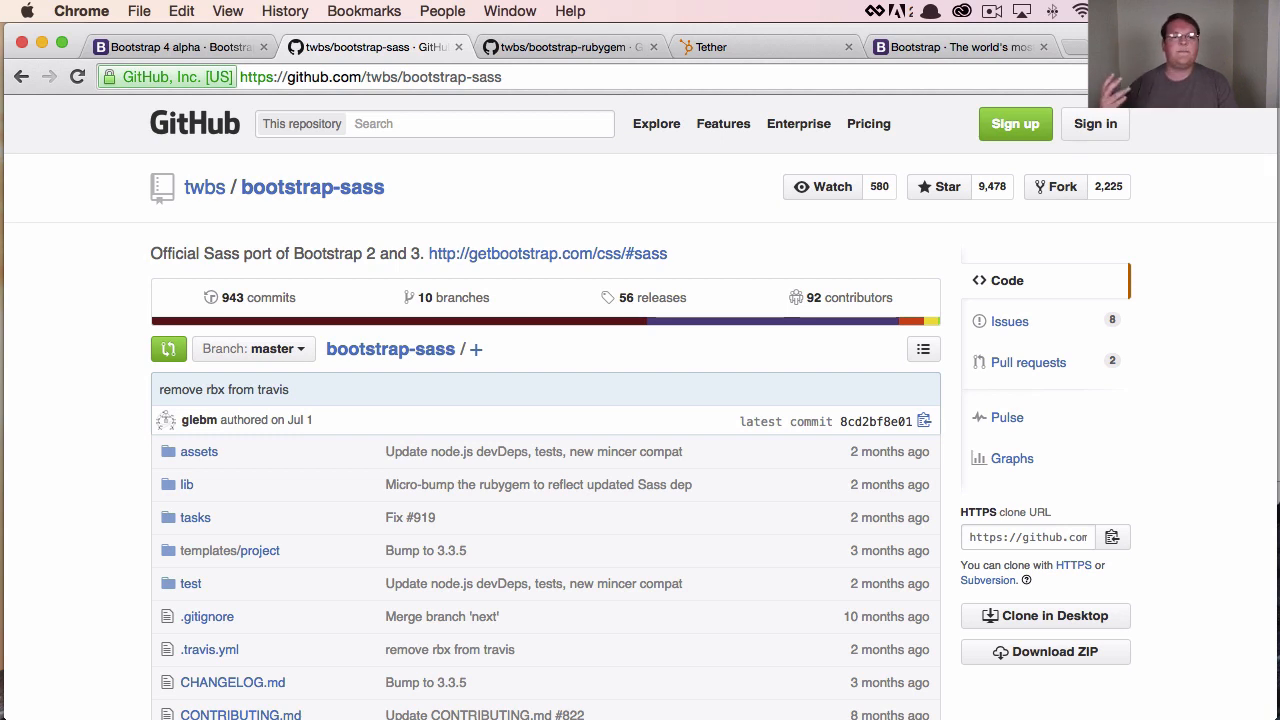
pyautogui.moveTo(620, 253)
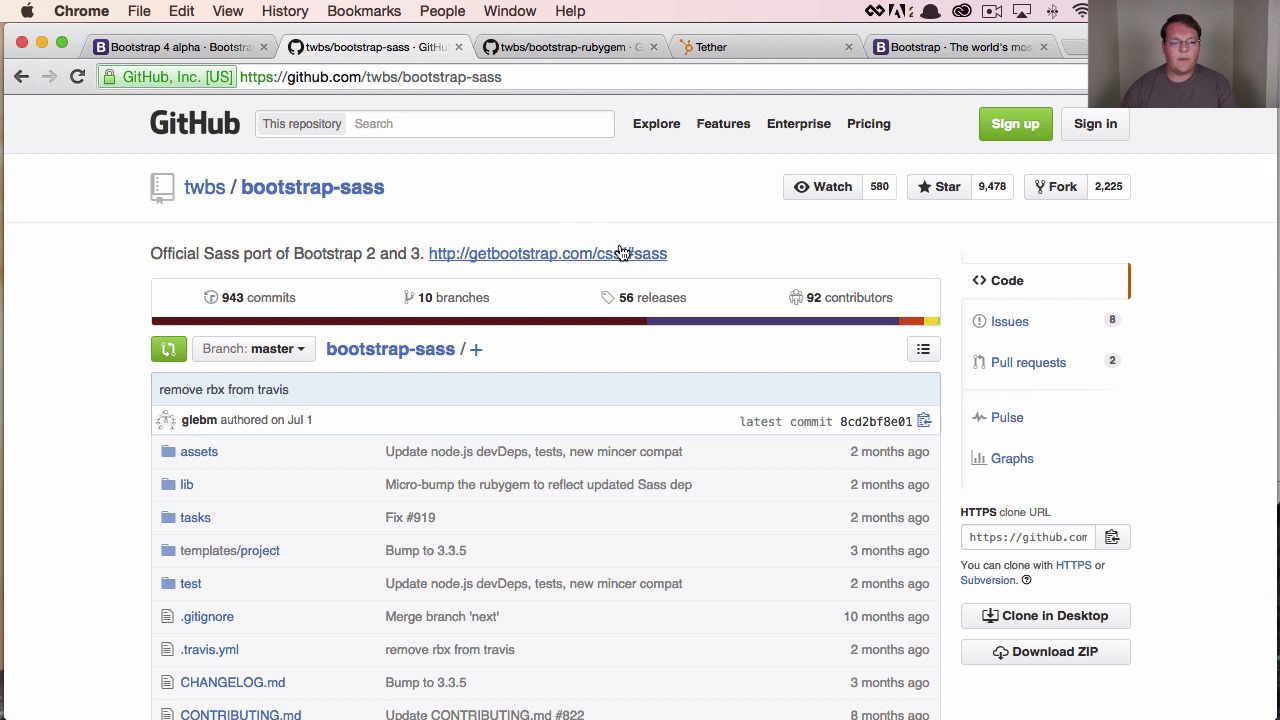
pyautogui.moveTo(295, 153)
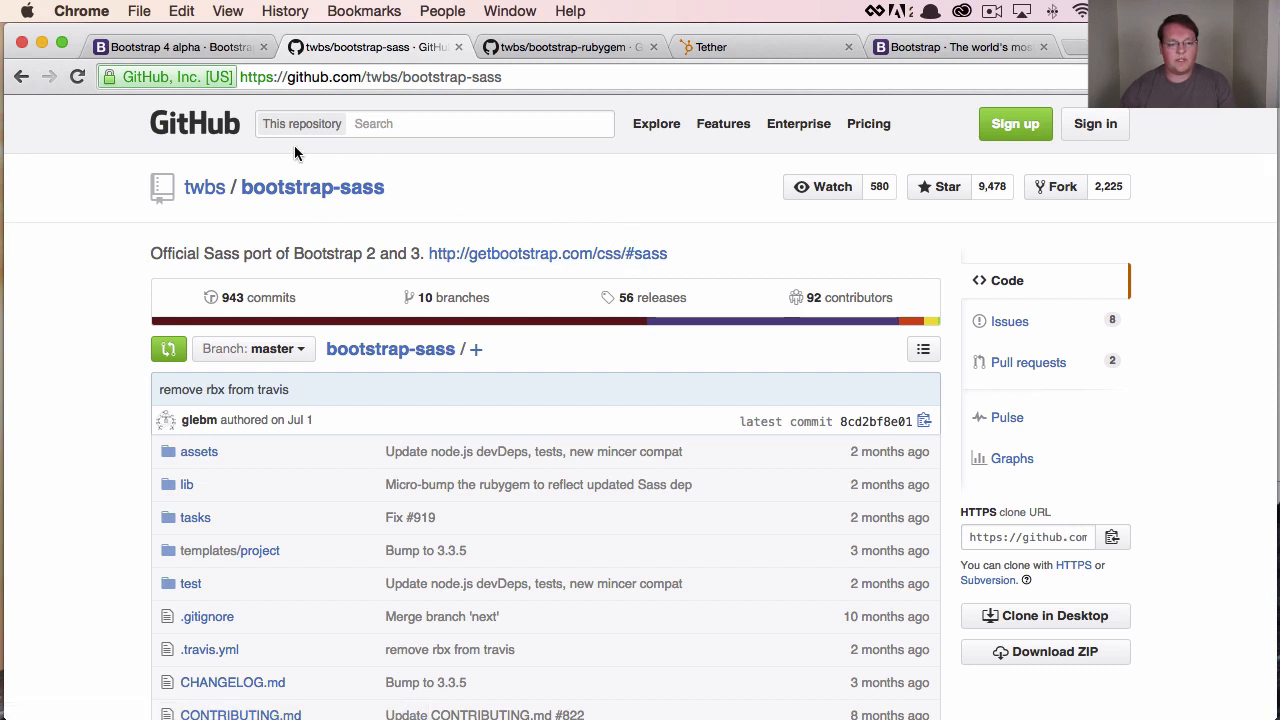
pyautogui.moveTo(363, 221)
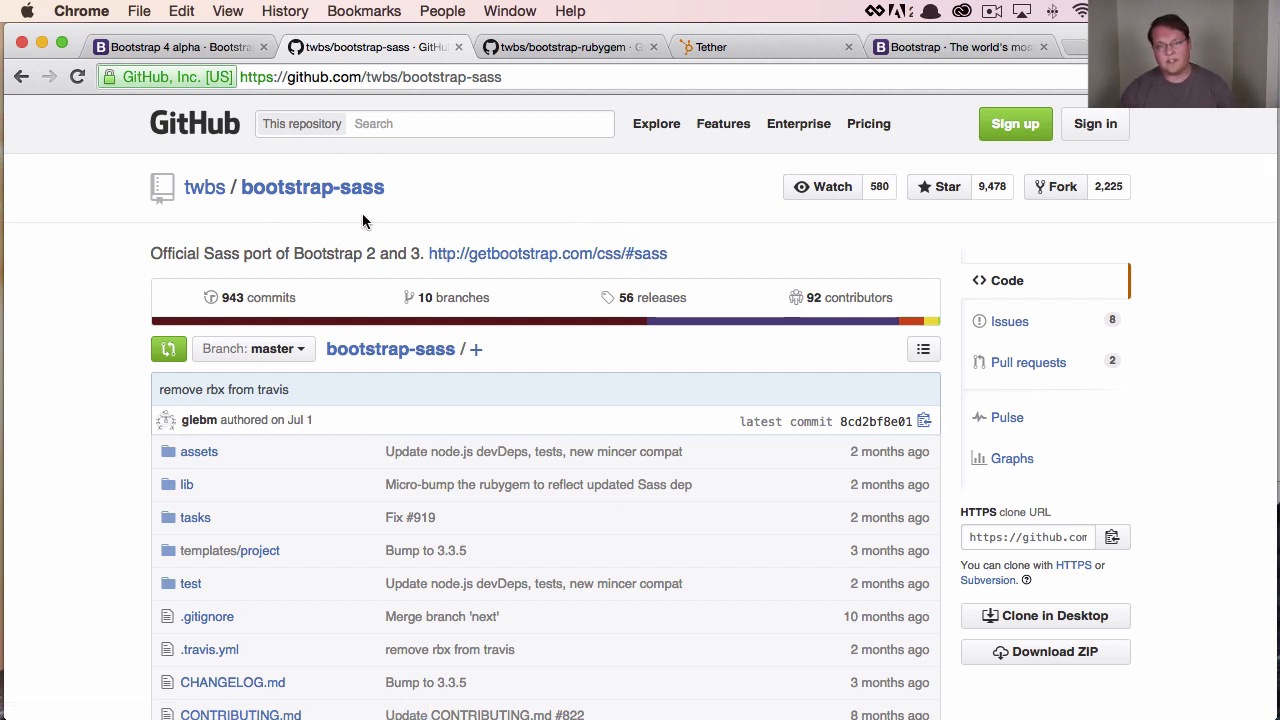
pyautogui.moveTo(370, 218)
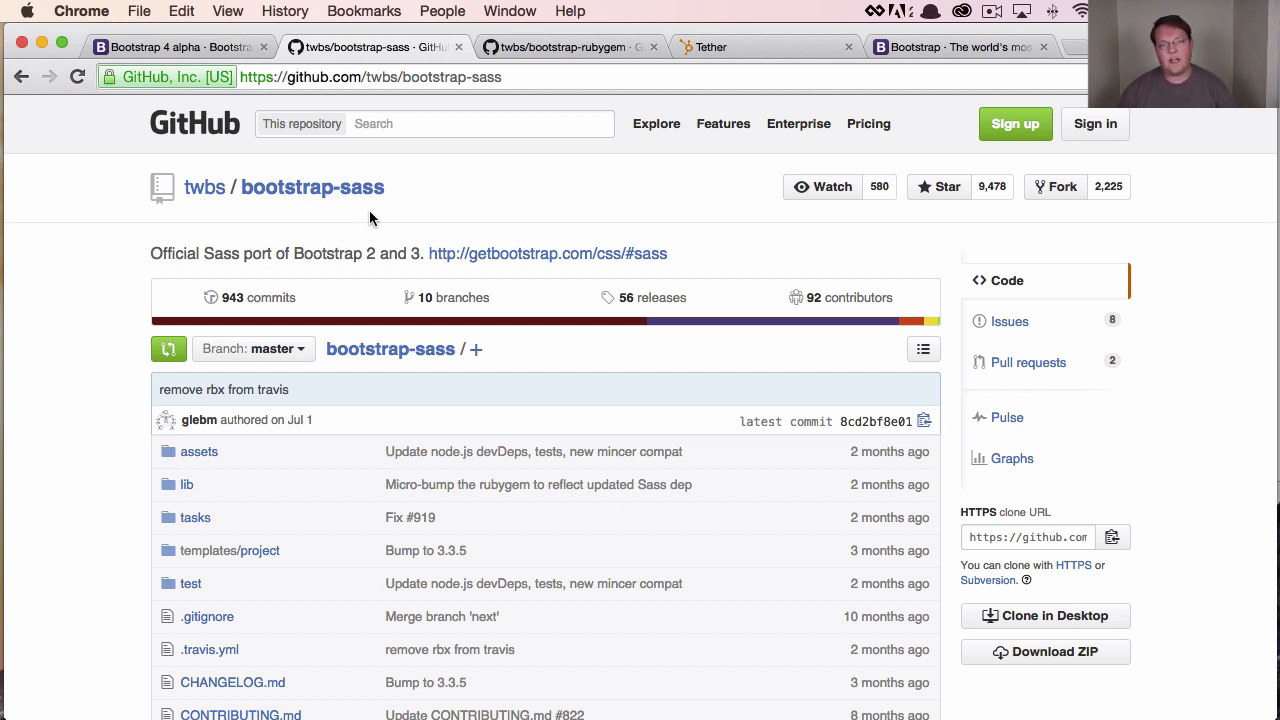
pyautogui.moveTo(410, 142)
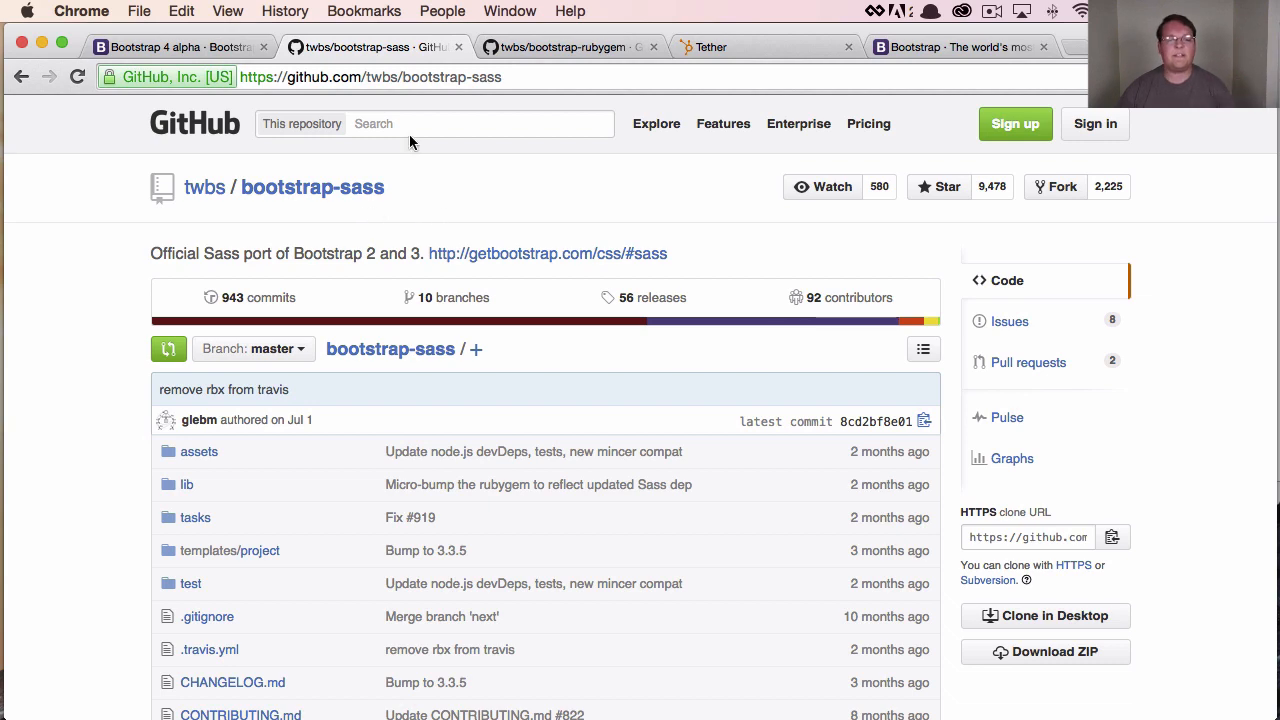
pyautogui.click(560, 47)
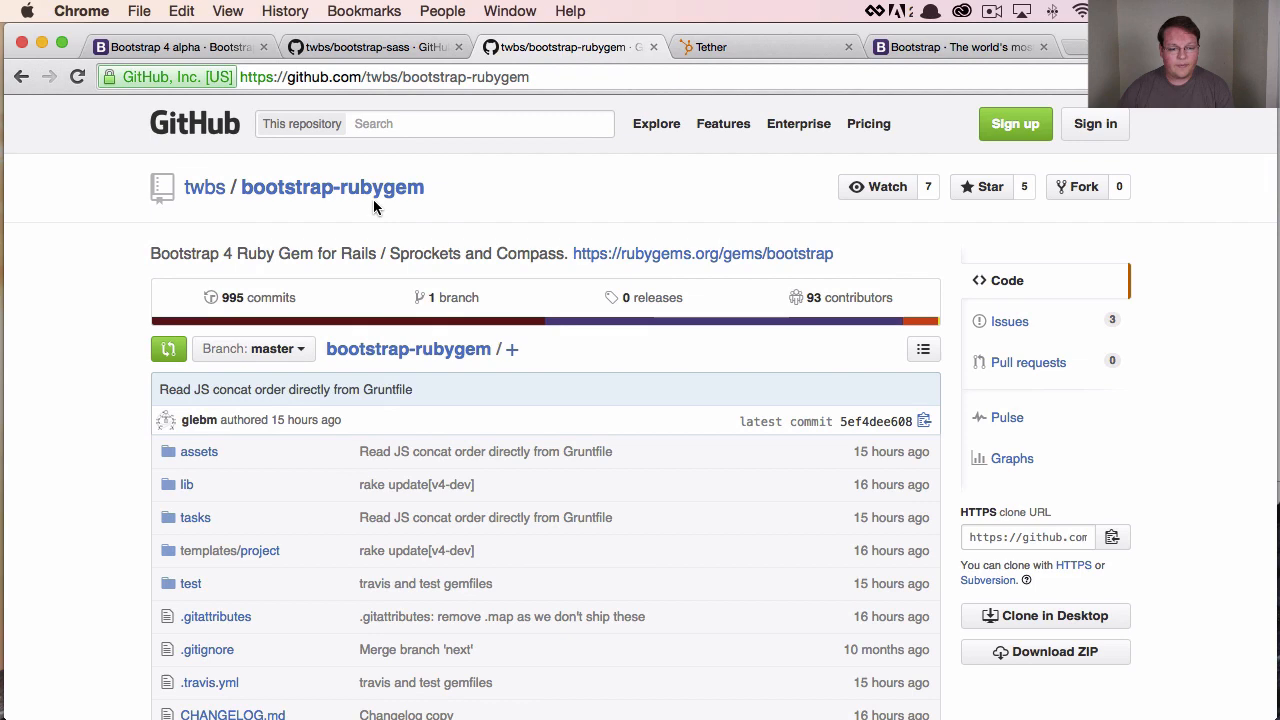
pyautogui.scroll(-3)
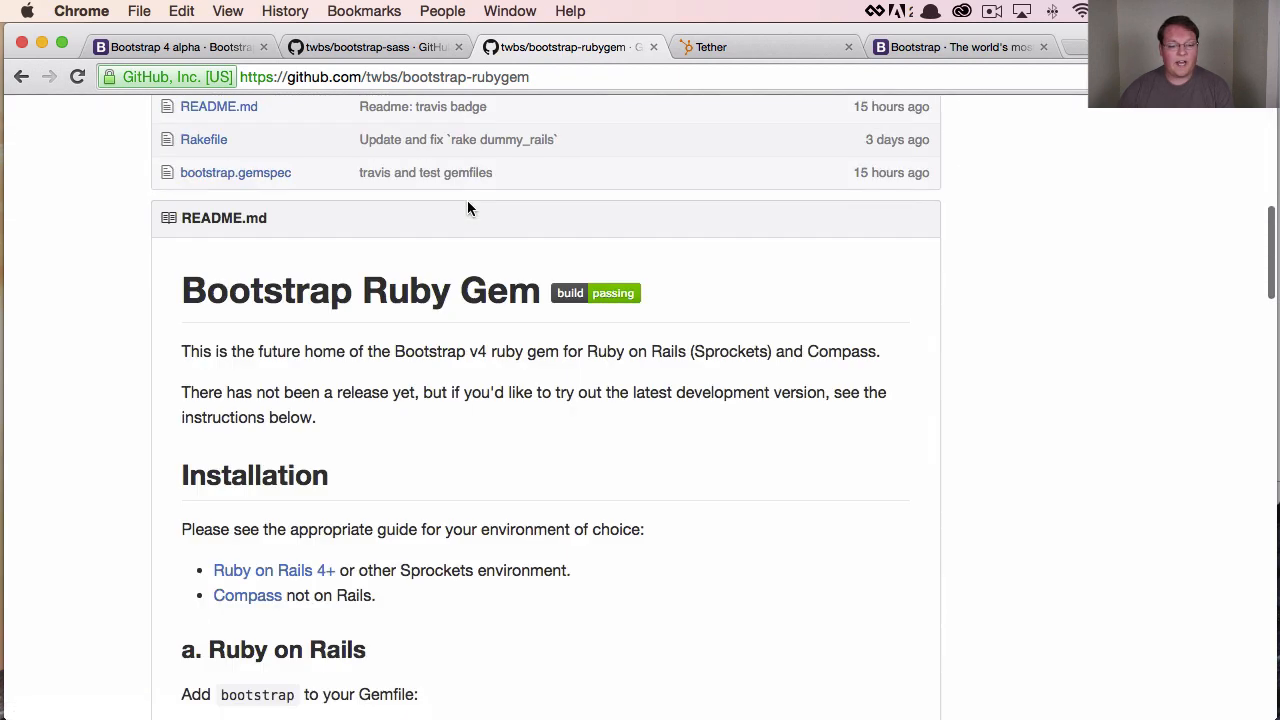
pyautogui.scroll(-3)
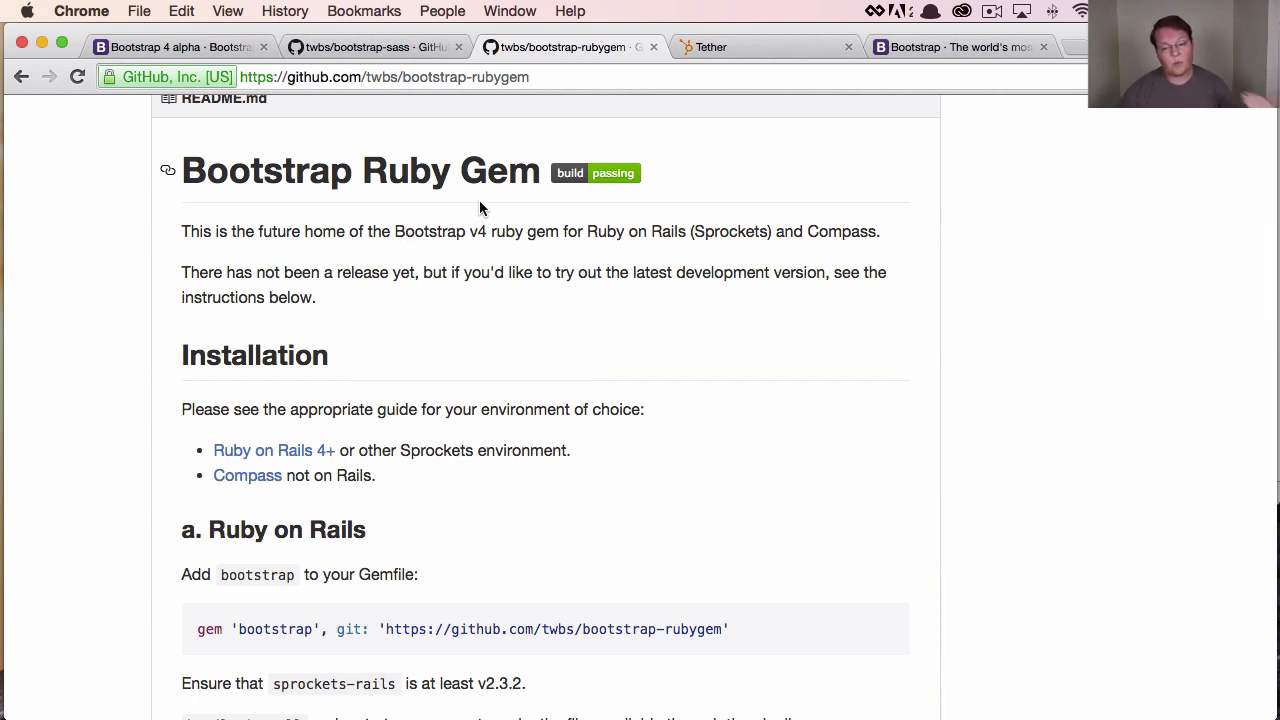
pyautogui.moveTo(448, 260)
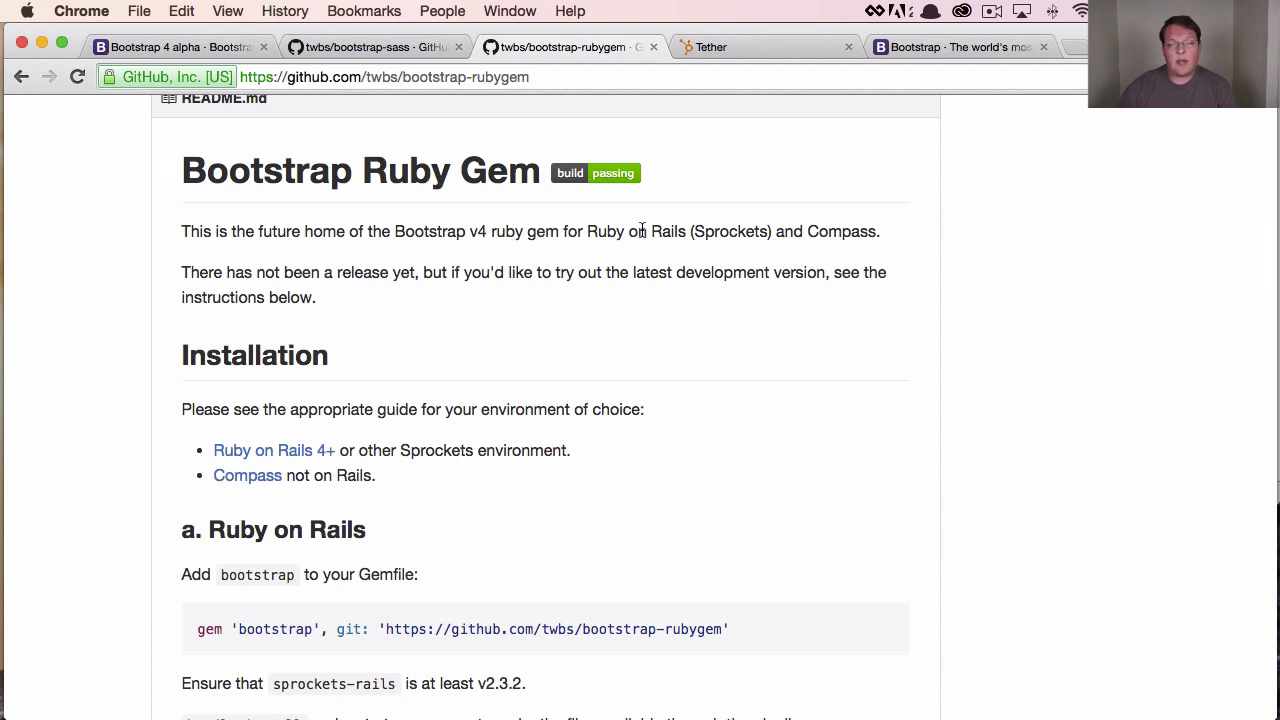
pyautogui.moveTo(588, 251)
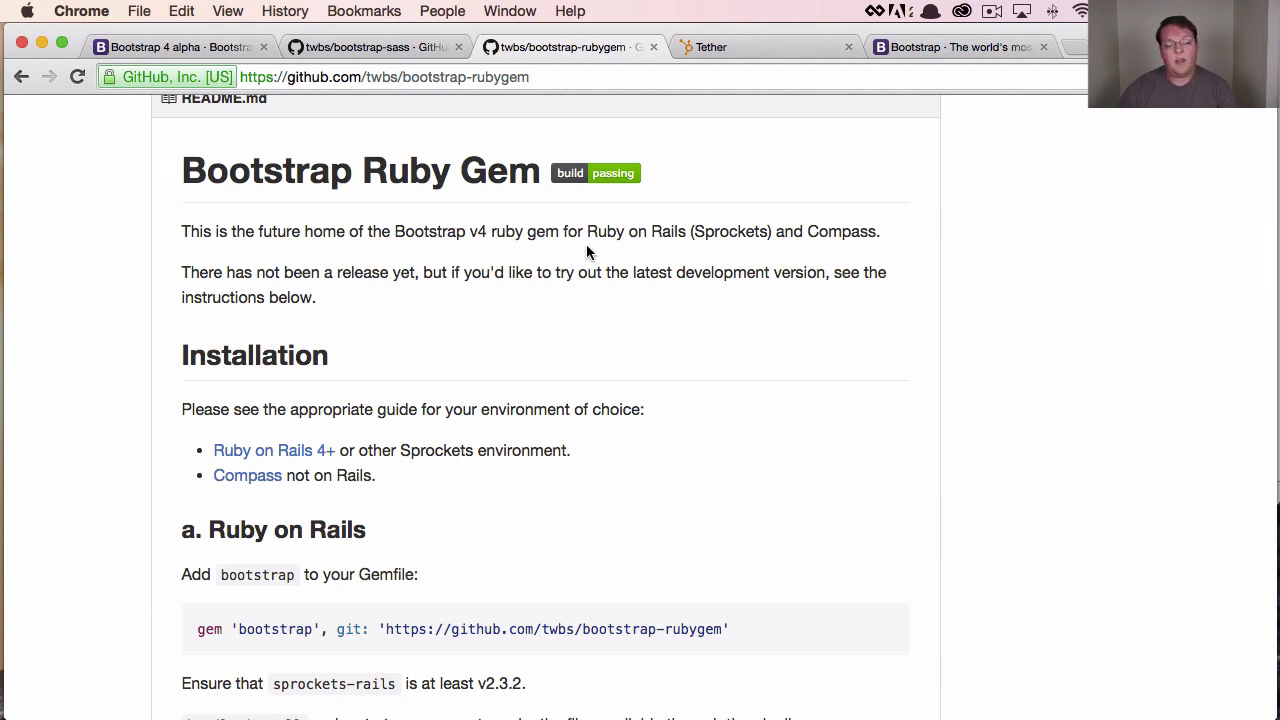
# Read the README's Ruby on Rails installation steps and highlight the tether dependency
pyautogui.scroll(-3)
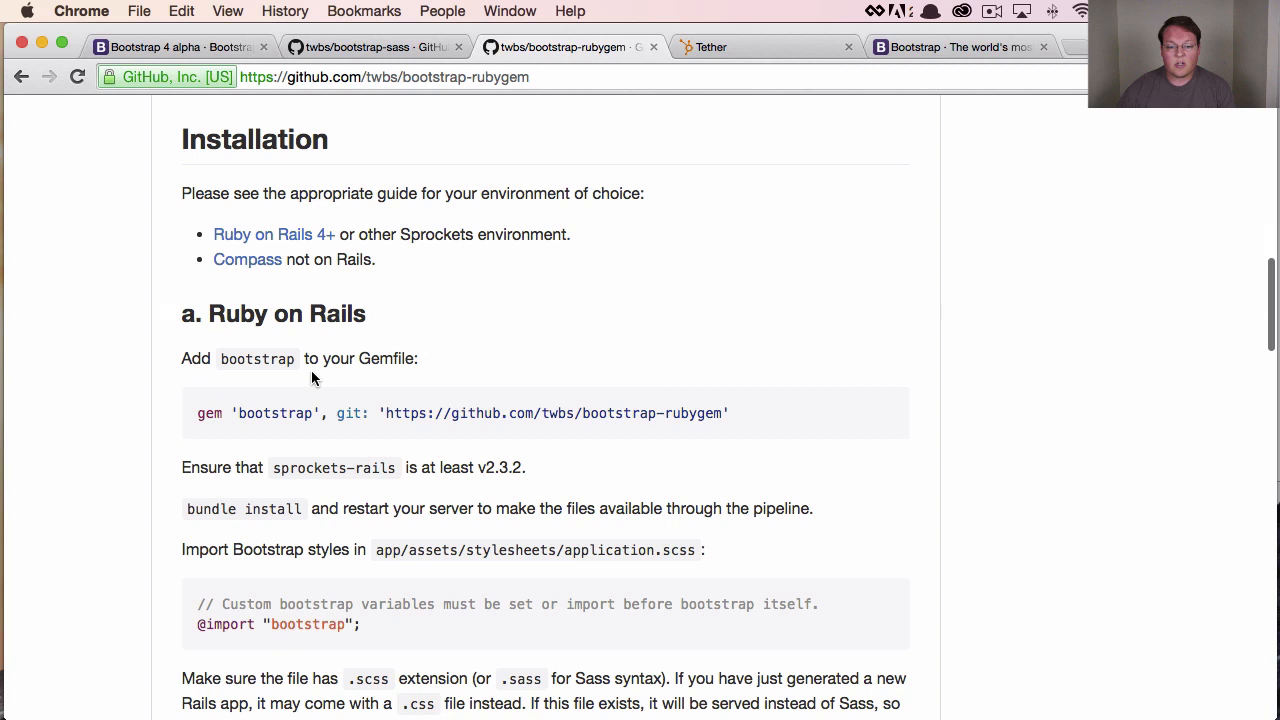
pyautogui.moveTo(263, 424)
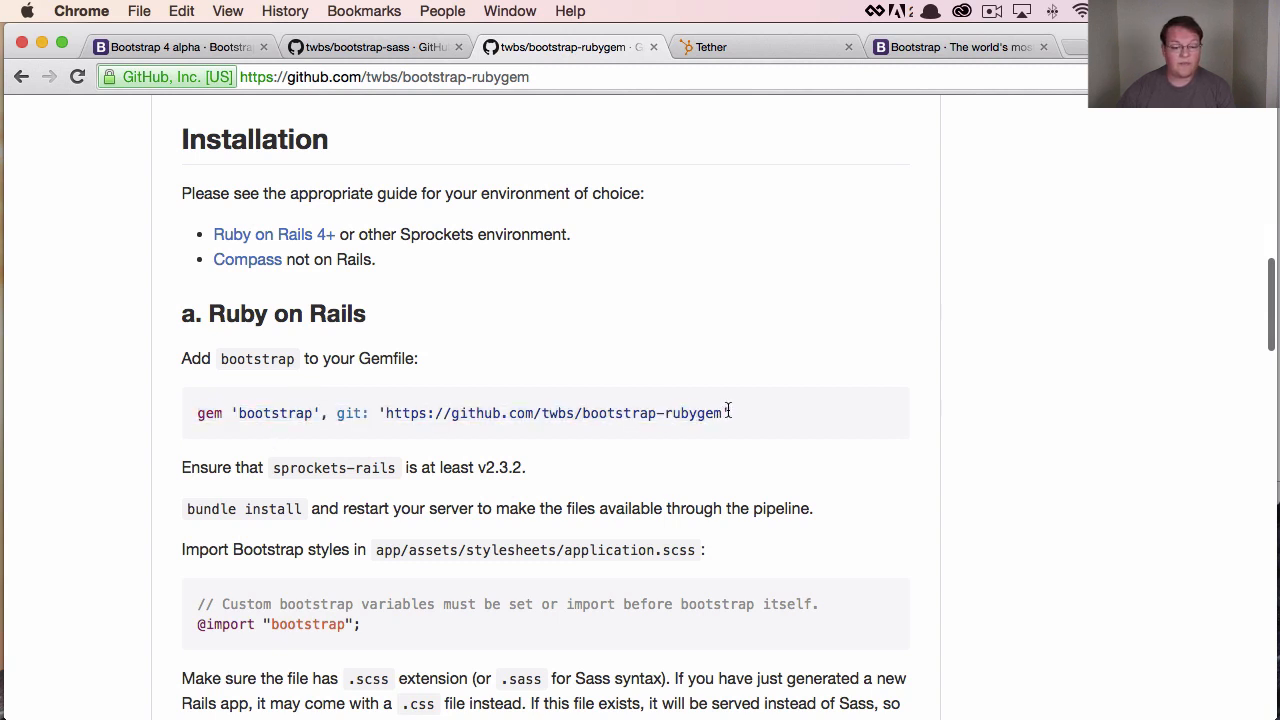
pyautogui.scroll(-3)
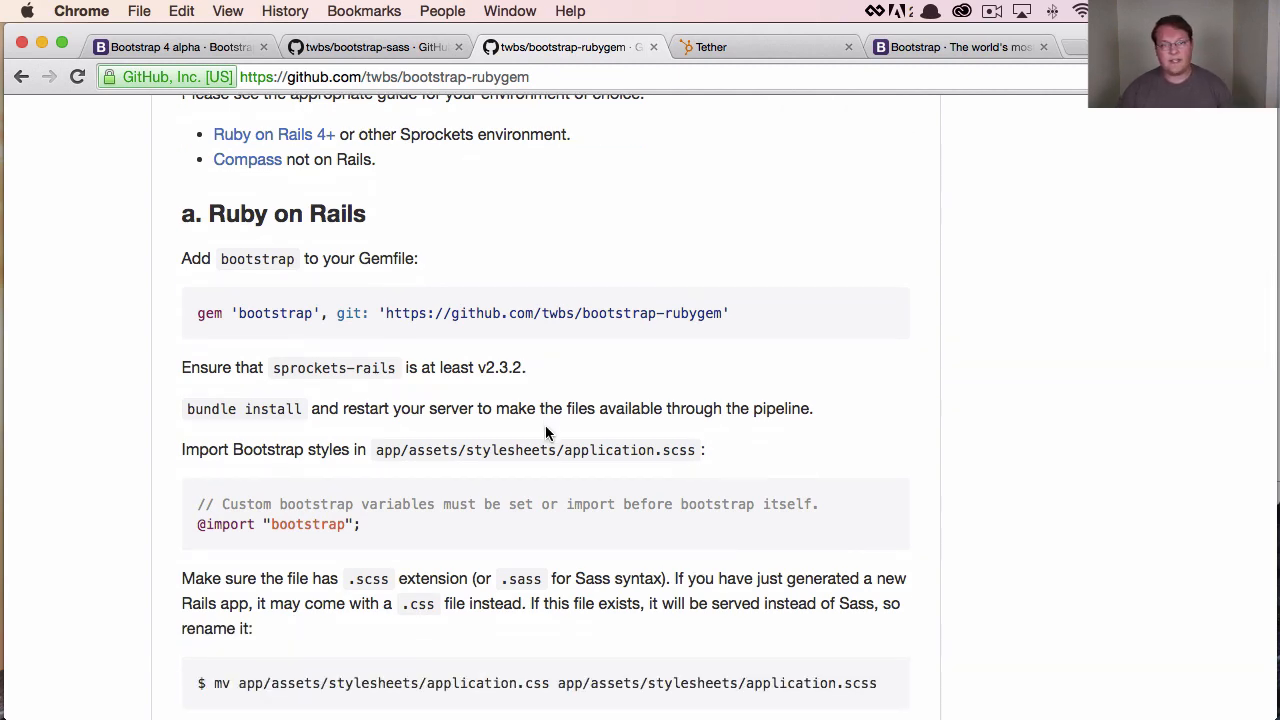
pyautogui.scroll(-3)
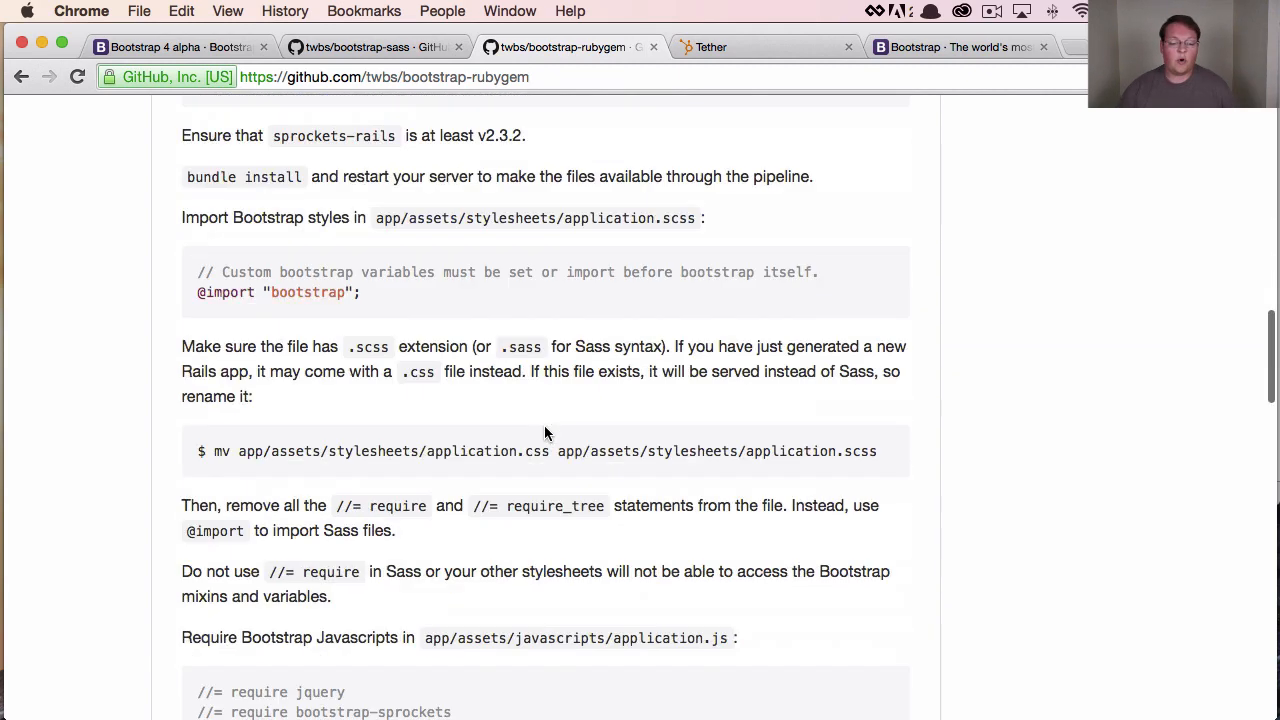
pyautogui.scroll(-3)
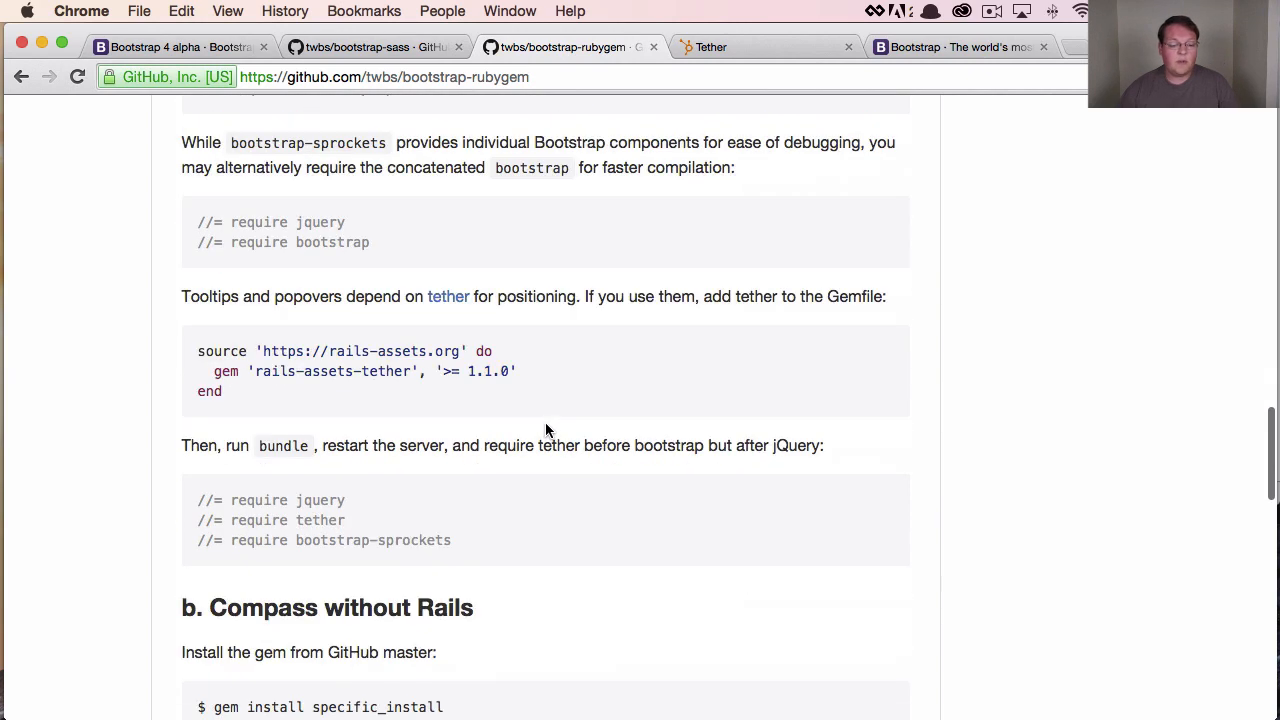
pyautogui.doubleClick(385, 371)
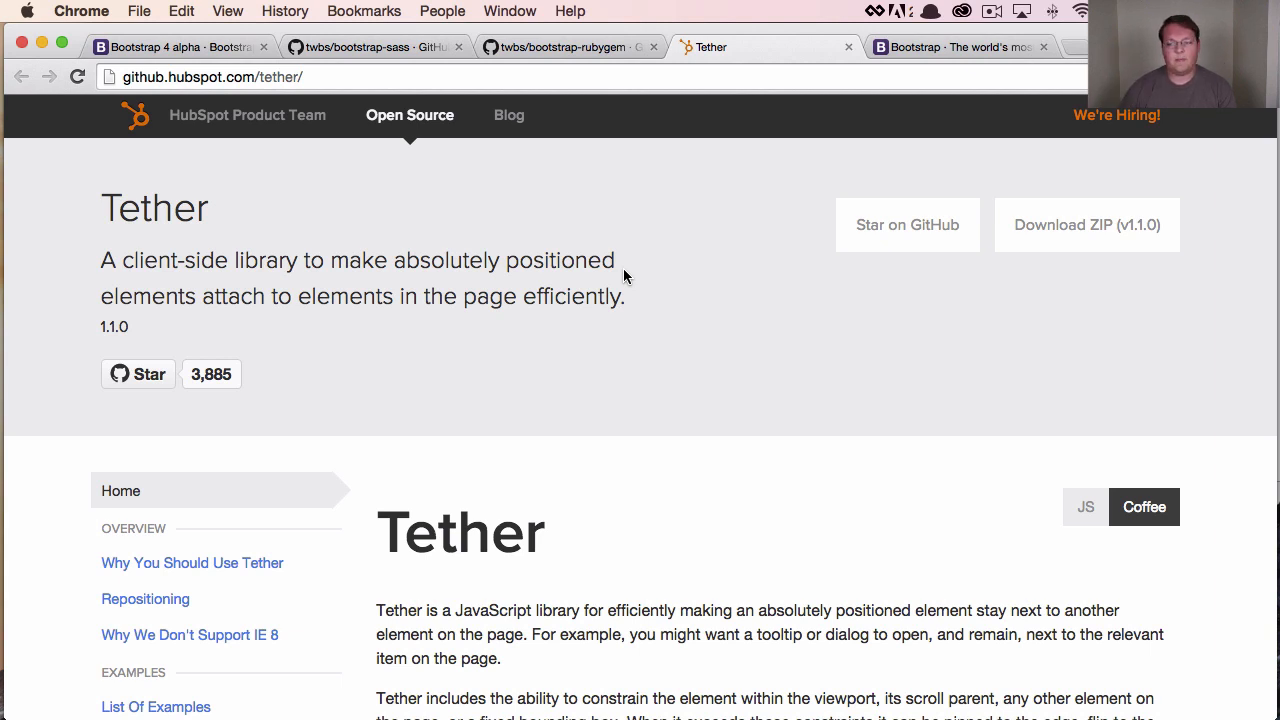
pyautogui.moveTo(727, 238)
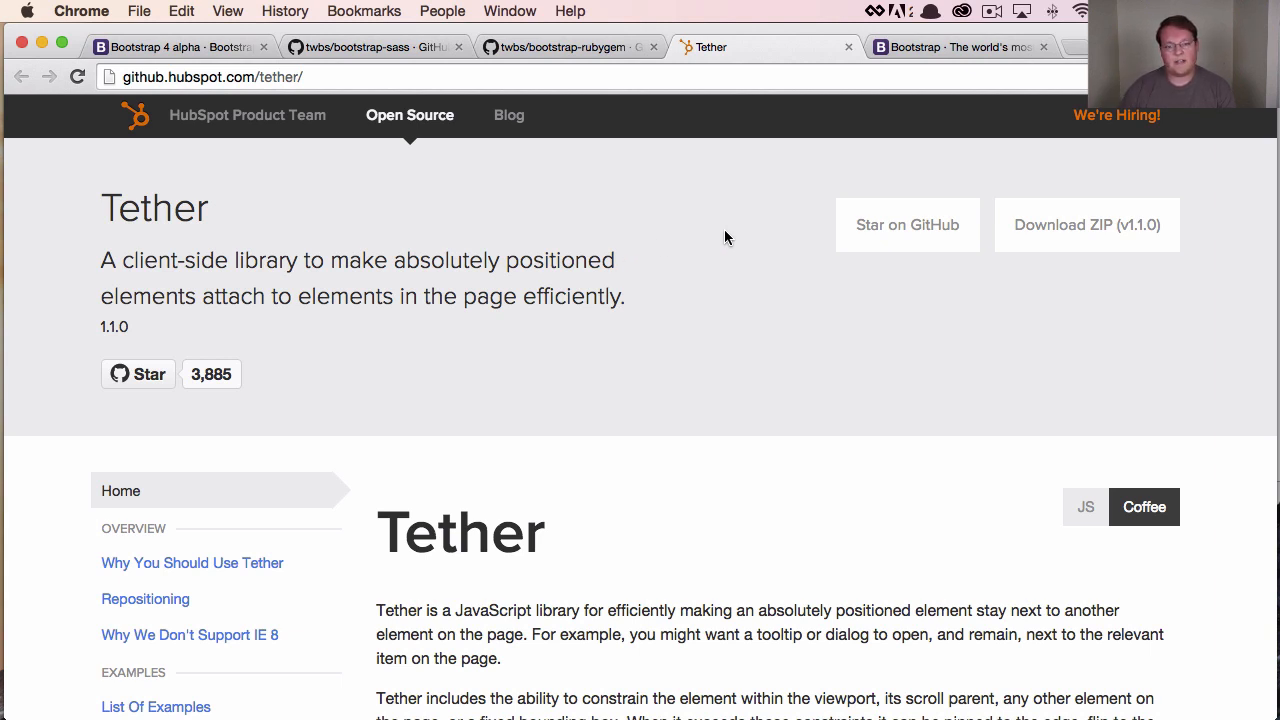
pyautogui.moveTo(679, 252)
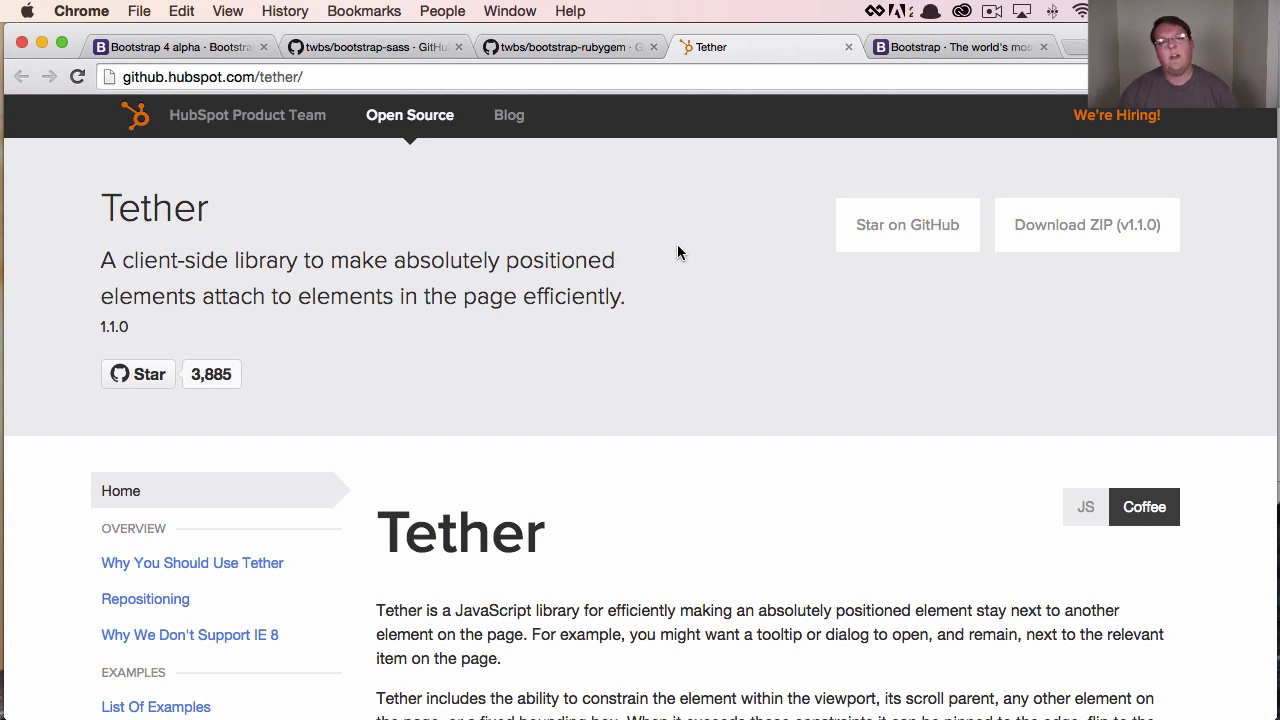
# Leave HubSpot's Tether 1.1.0 page for the Bootstrap v4 alpha homepage tab
pyautogui.click(560, 46)
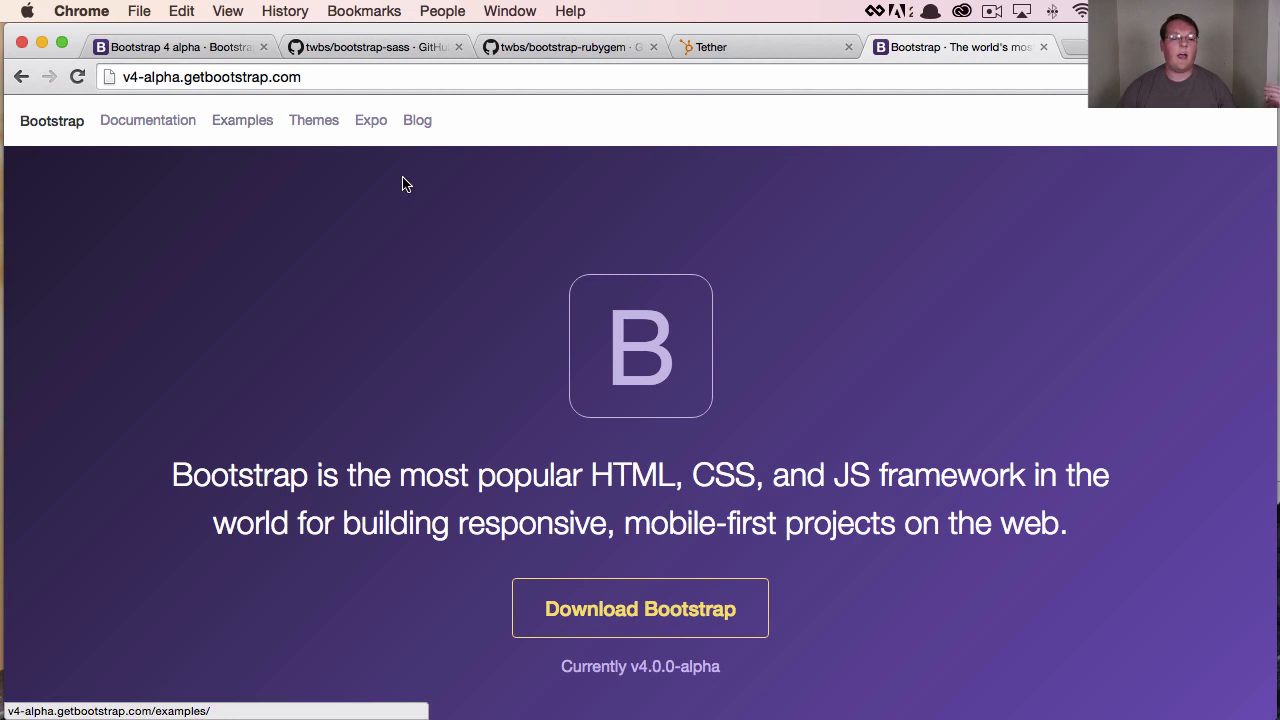
pyautogui.moveTo(402, 180)
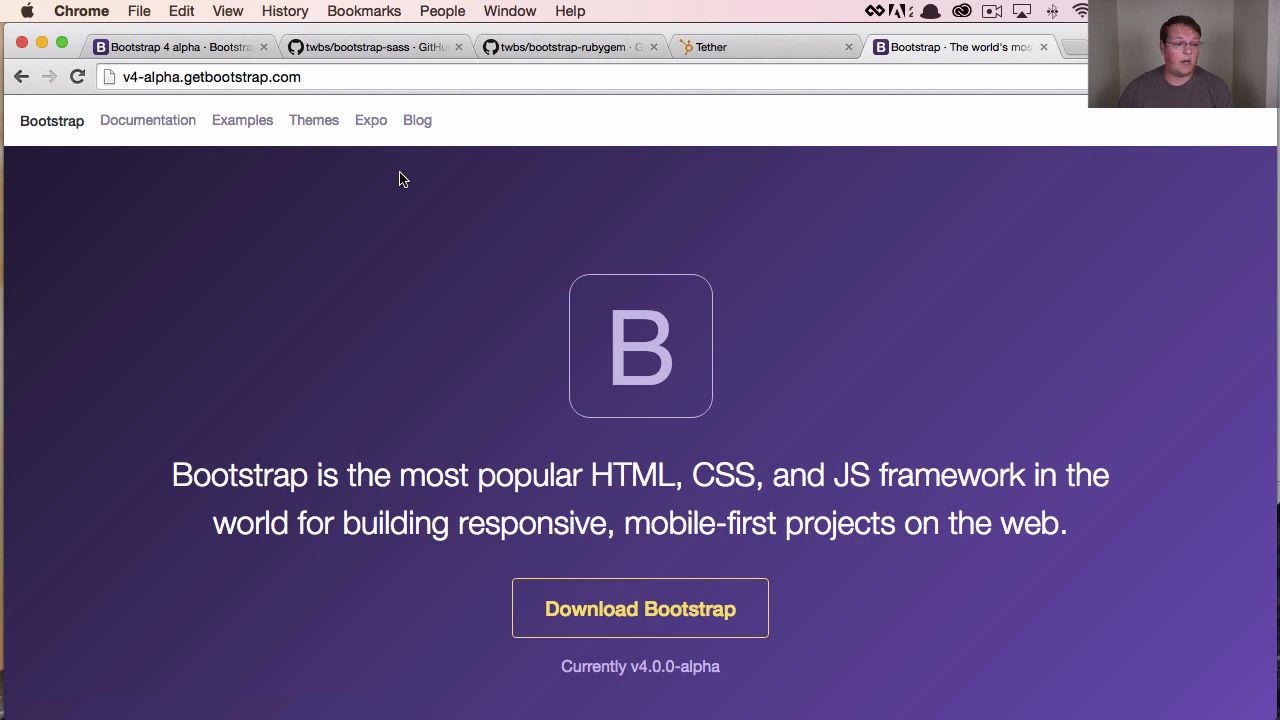
# Visit the Getting started documentation, then go to the official Bootstrap Themes site
pyautogui.click(147, 120)
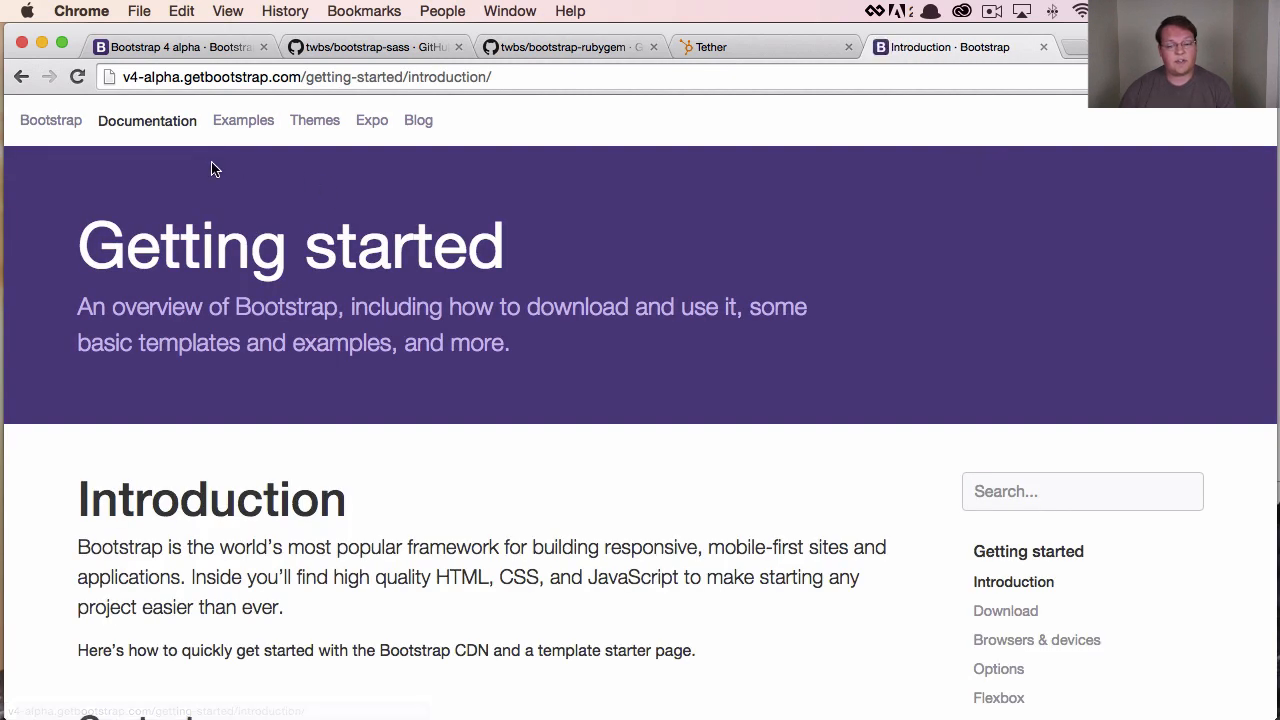
pyautogui.moveTo(250, 184)
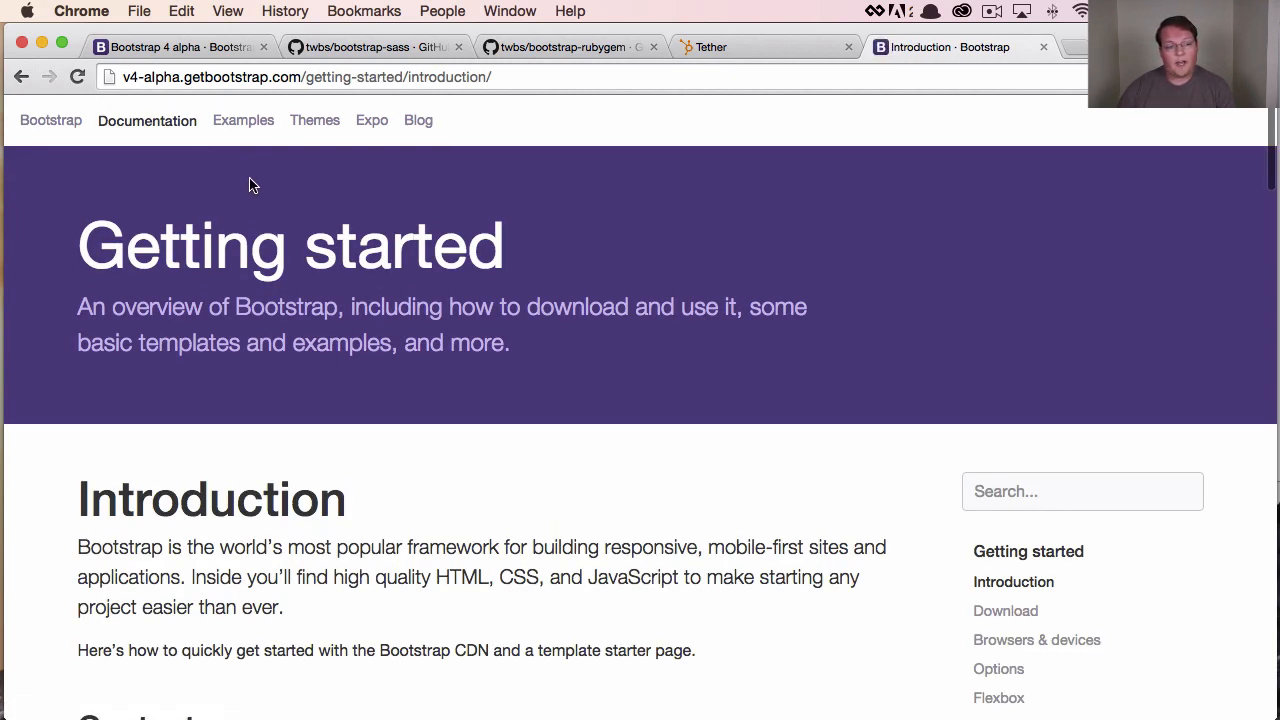
pyautogui.click(314, 120)
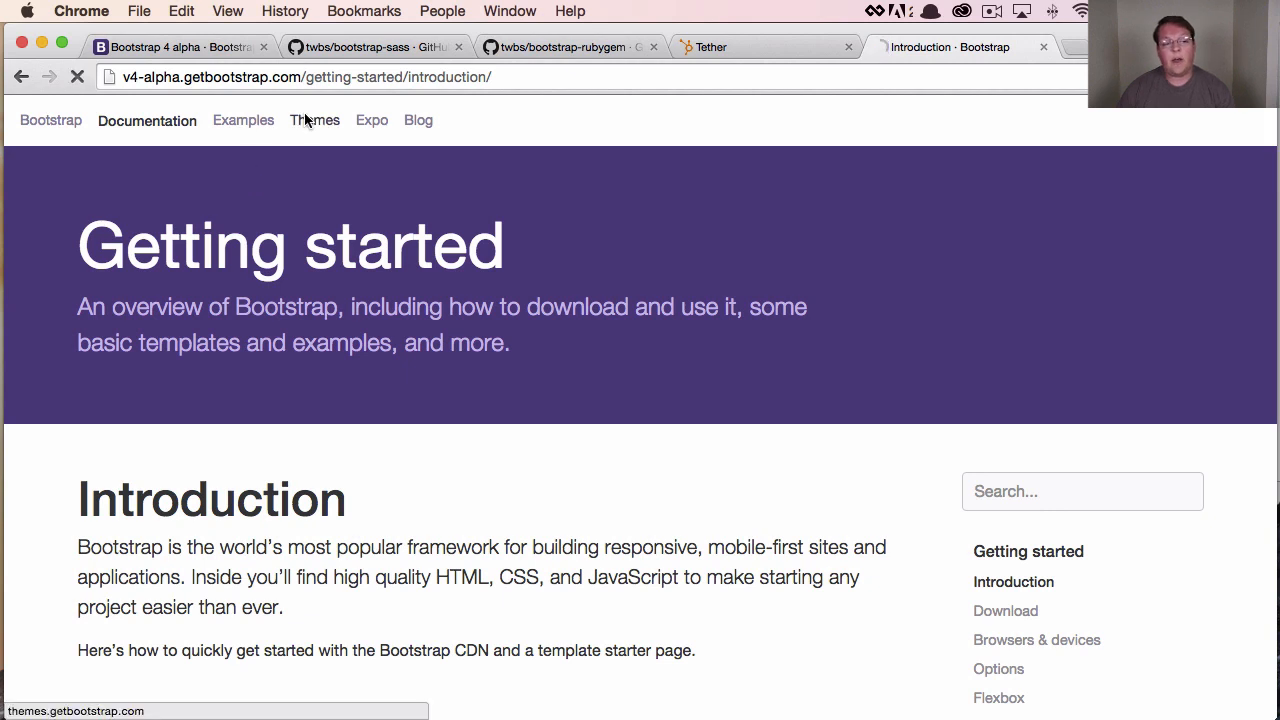
pyautogui.click(314, 120)
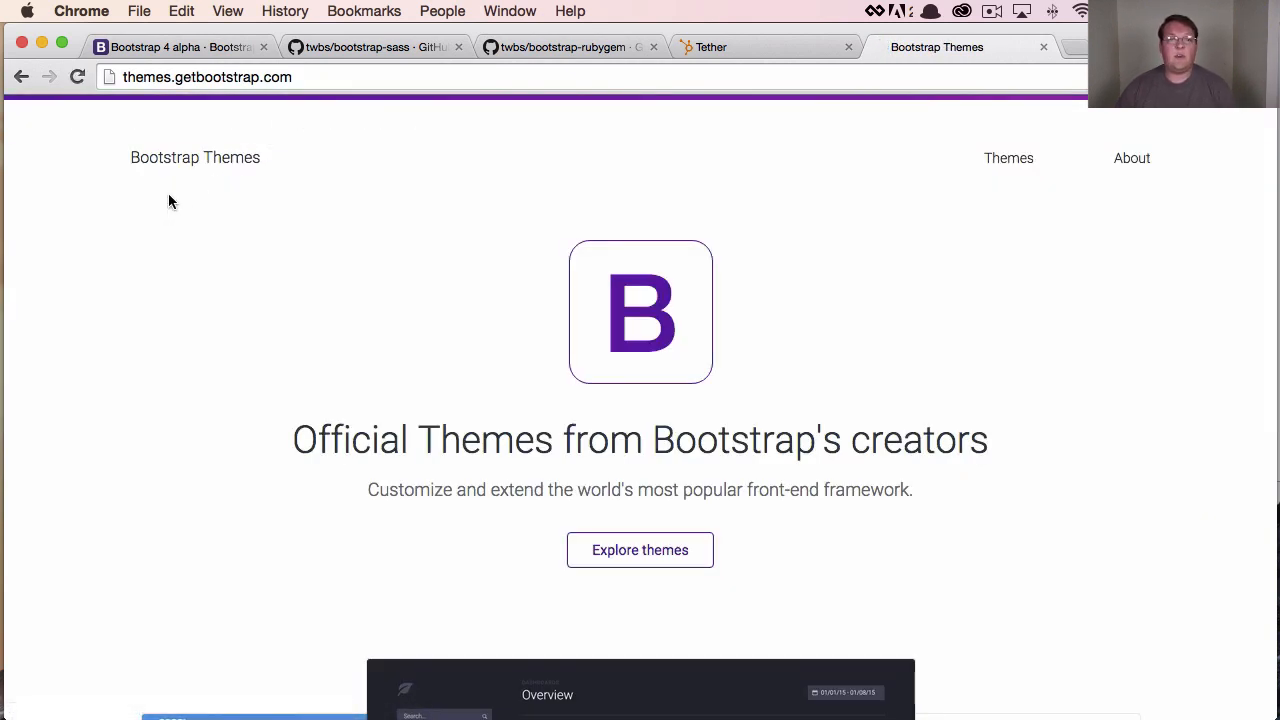
# Scroll past the themes site intro to see the dashboard and app theme previews
pyautogui.scroll(-3)
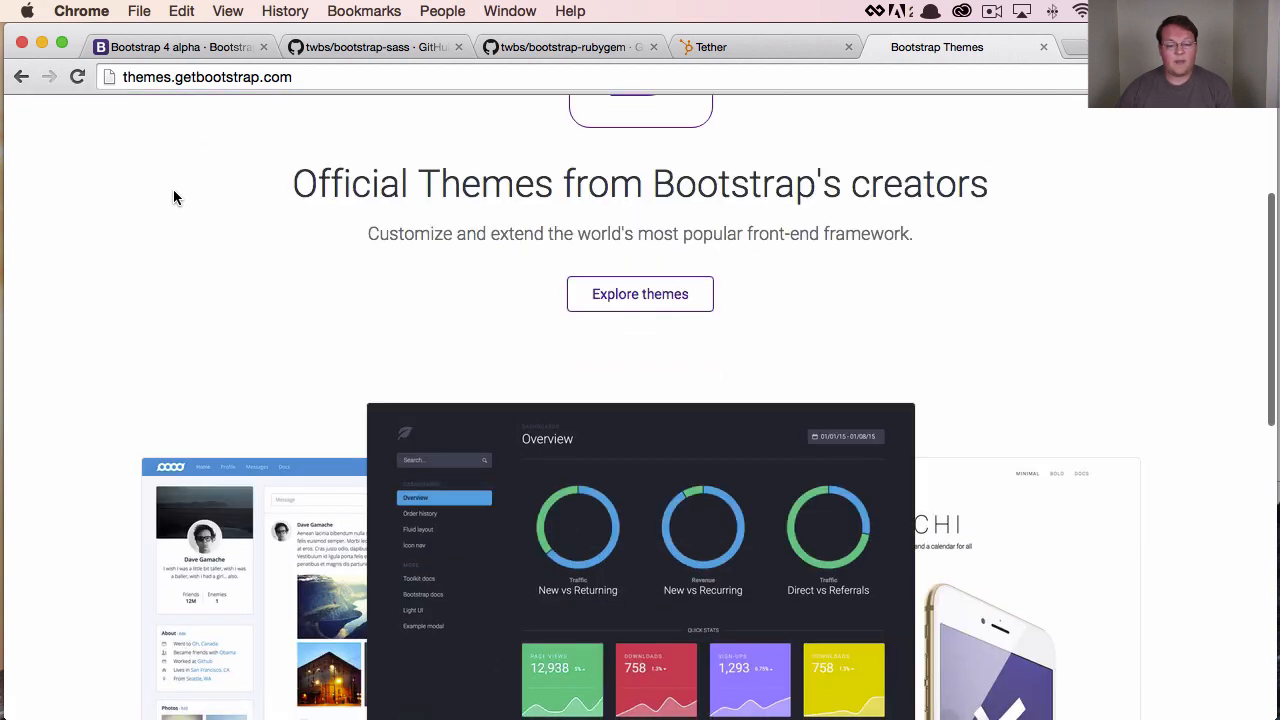
pyautogui.scroll(-3)
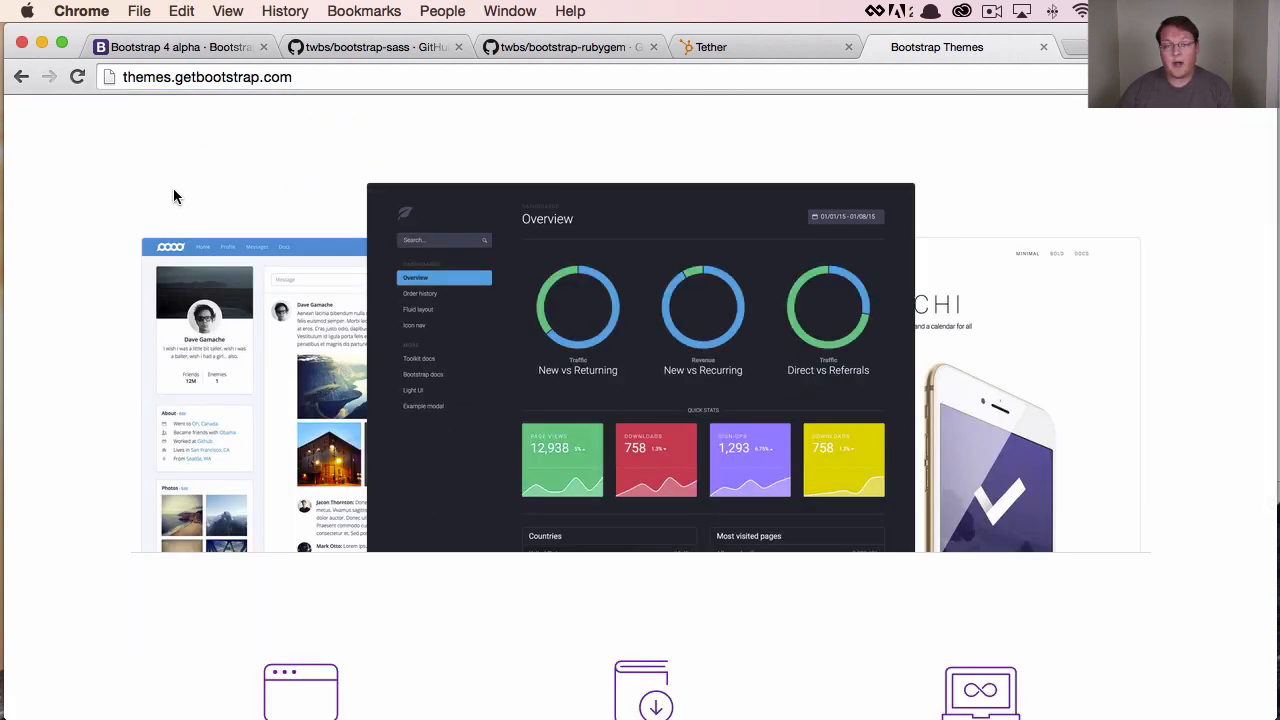